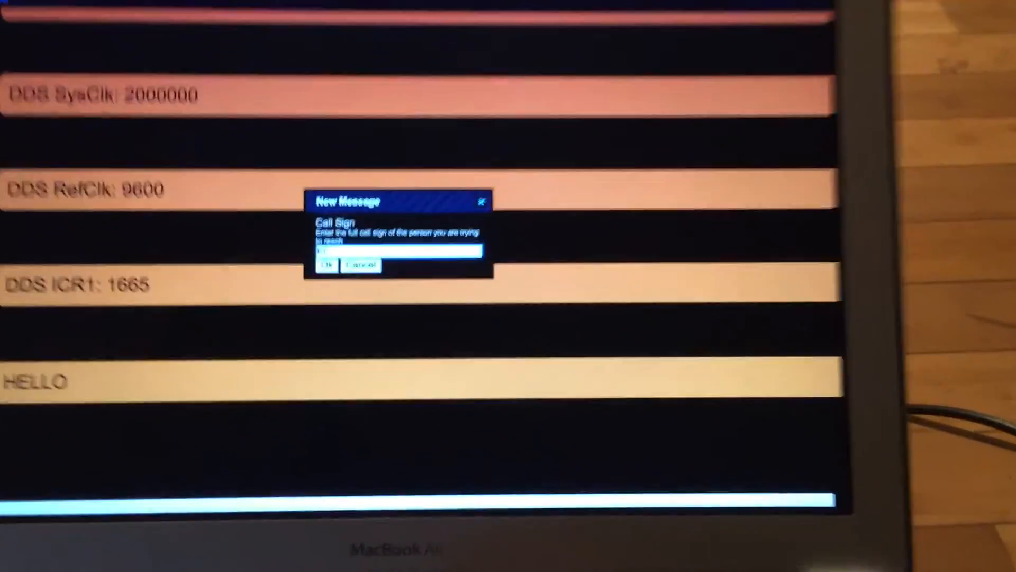
pyautogui.write('KC7IB')
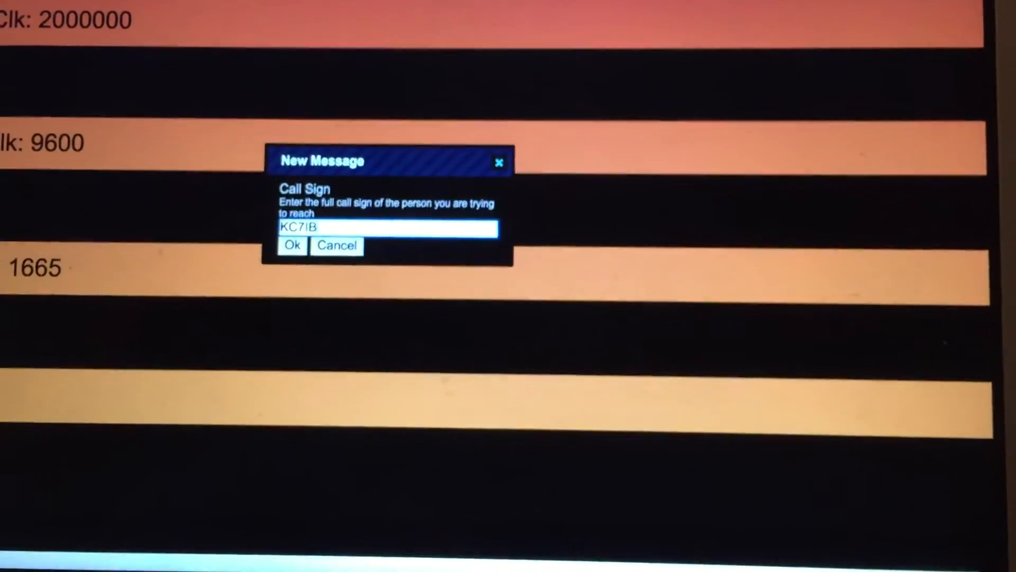
pyautogui.click(291, 245)
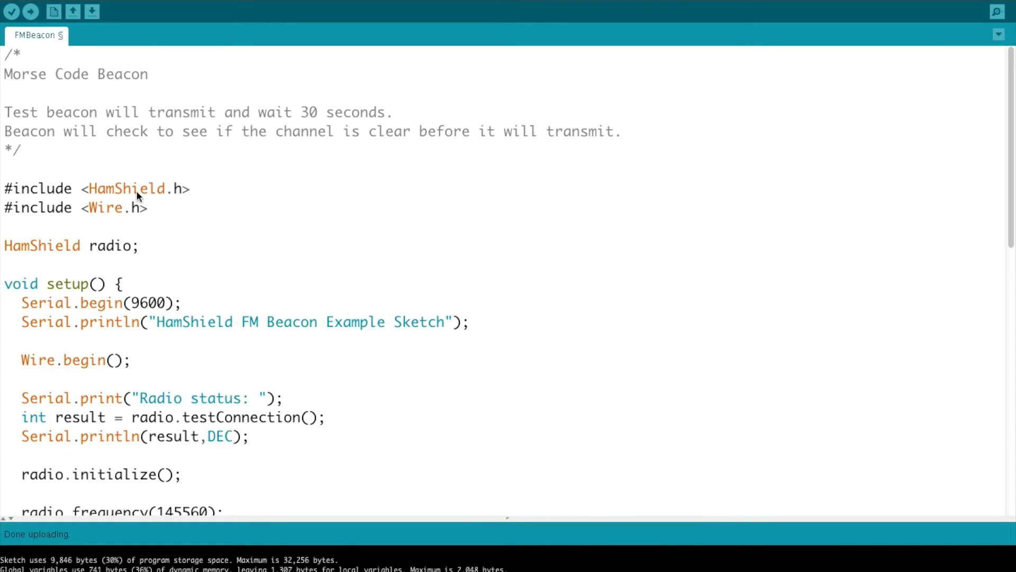
pyautogui.tripleClick(98, 189)
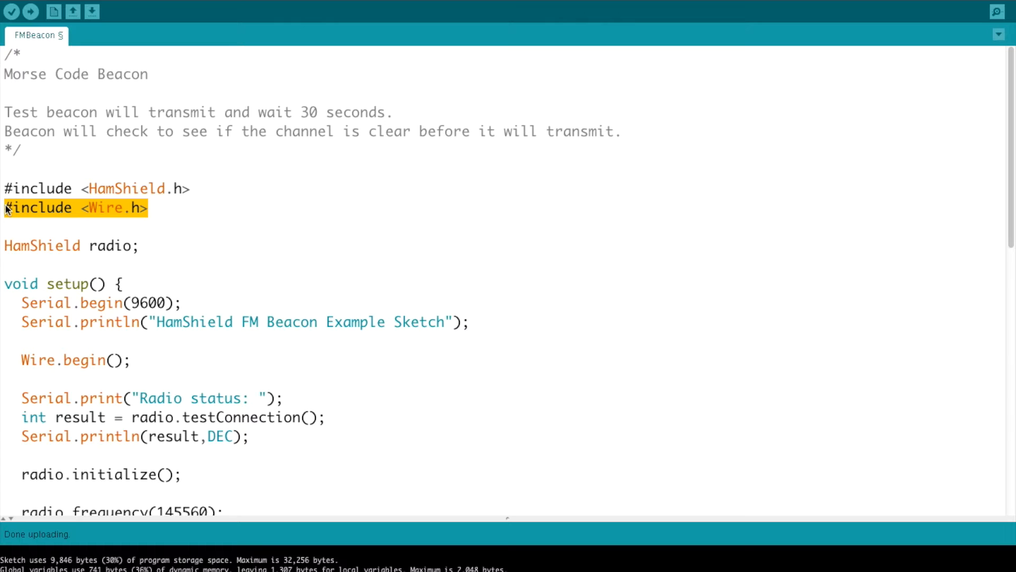
pyautogui.moveTo(150, 243)
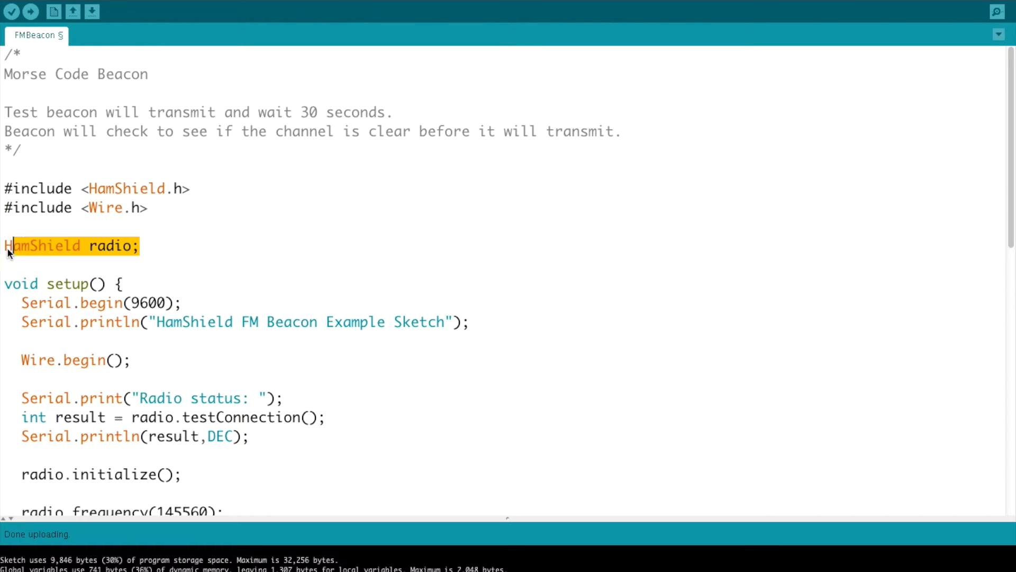
pyautogui.moveTo(128, 250)
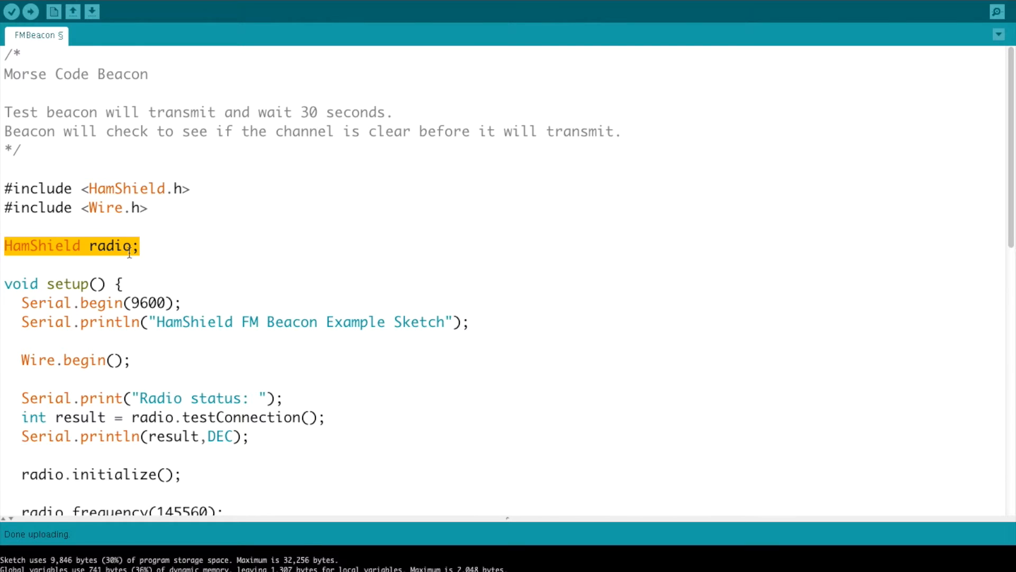
pyautogui.click(196, 293)
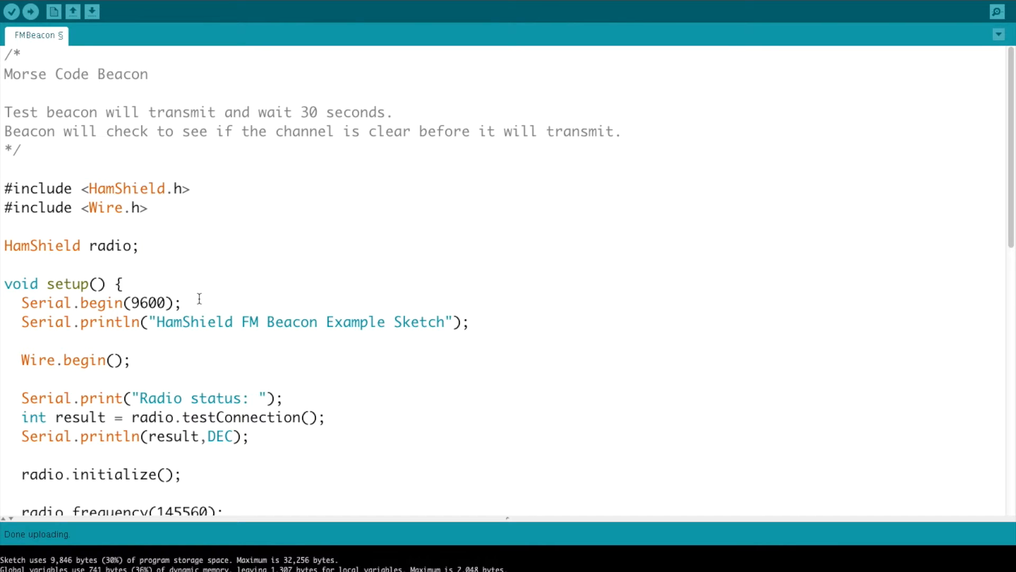
pyautogui.moveTo(19, 303)
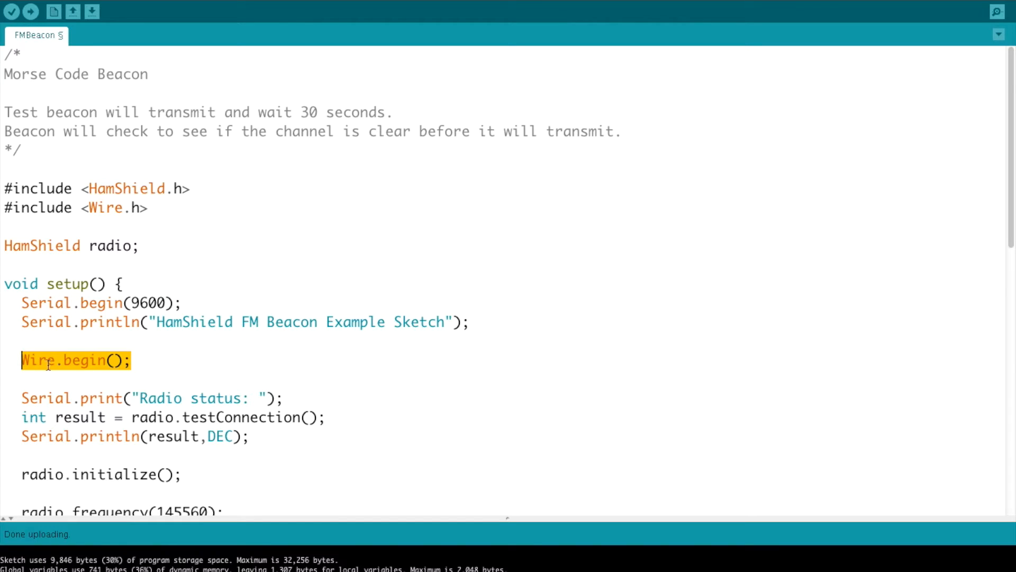
pyautogui.scroll(-3)
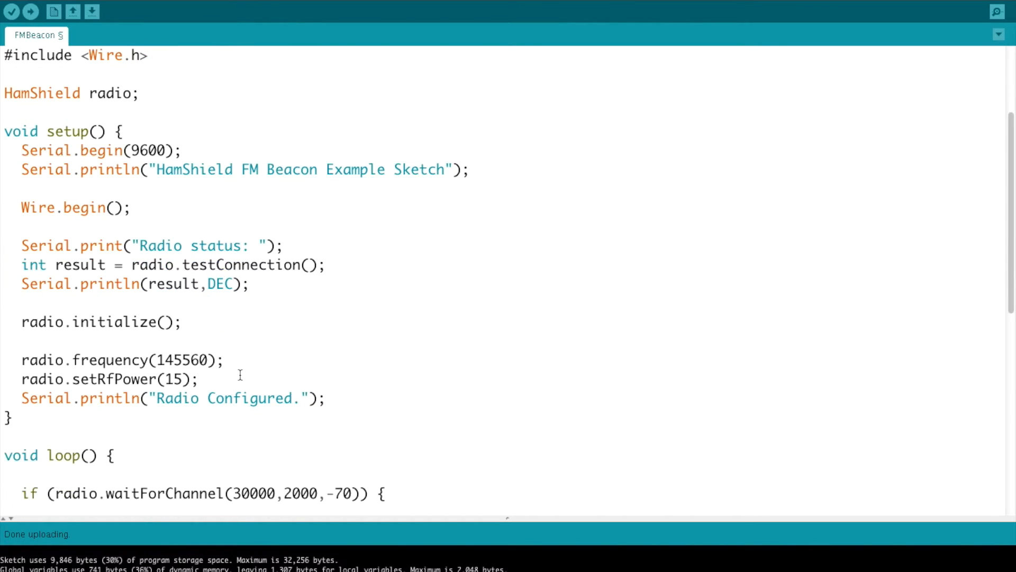
pyautogui.moveTo(101, 258)
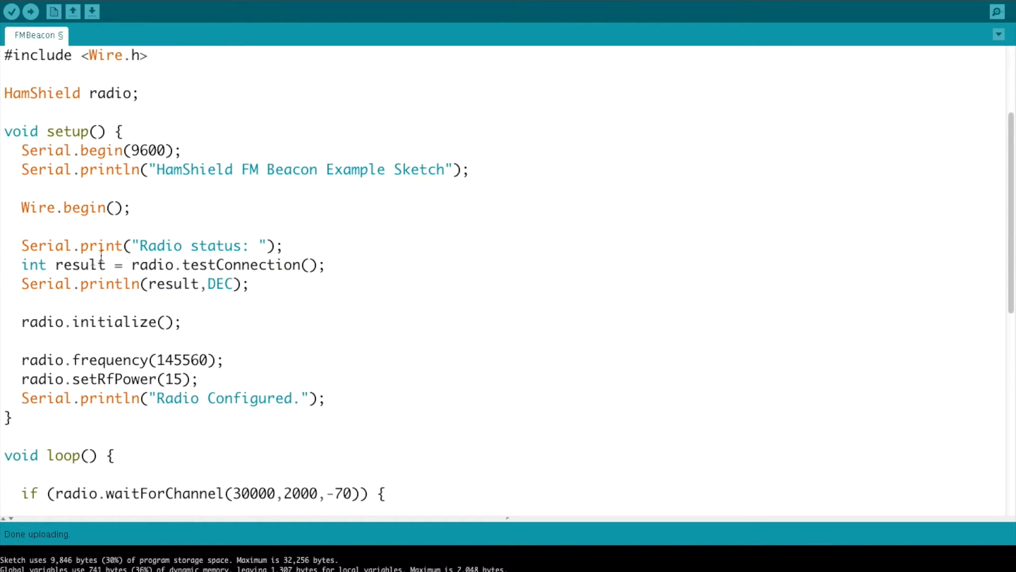
pyautogui.moveTo(143, 284)
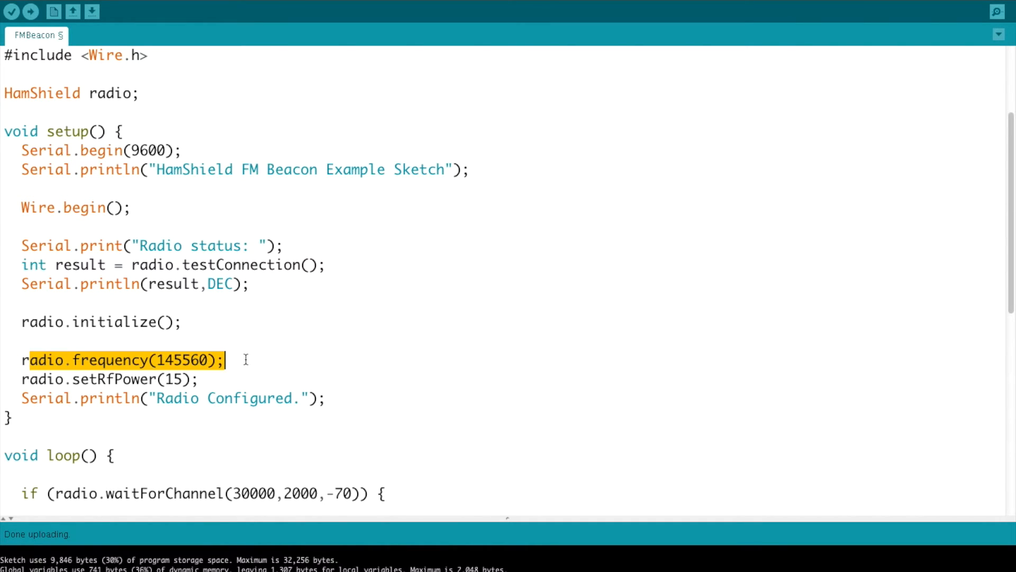
pyautogui.click(244, 360)
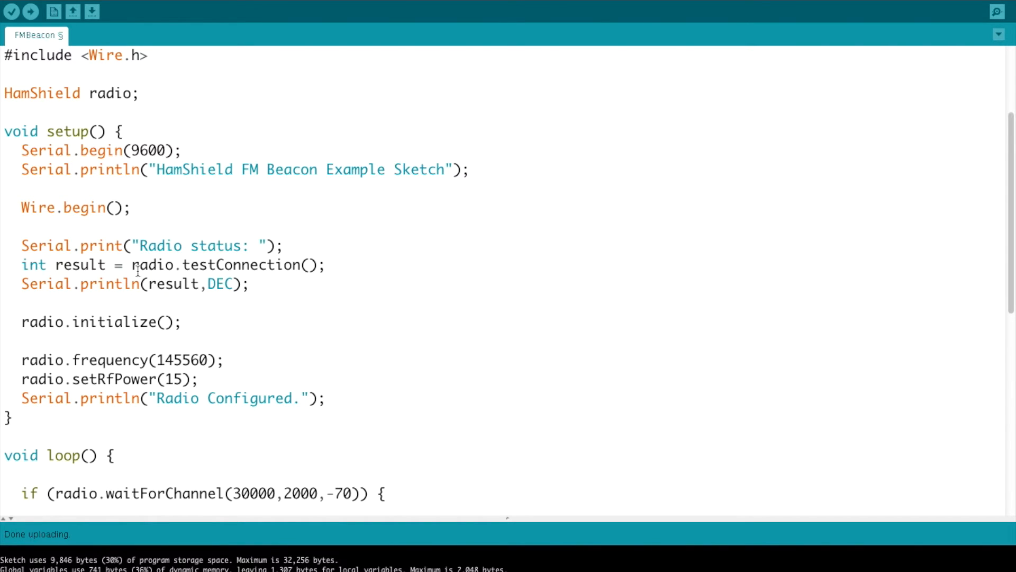
pyautogui.scroll(-3)
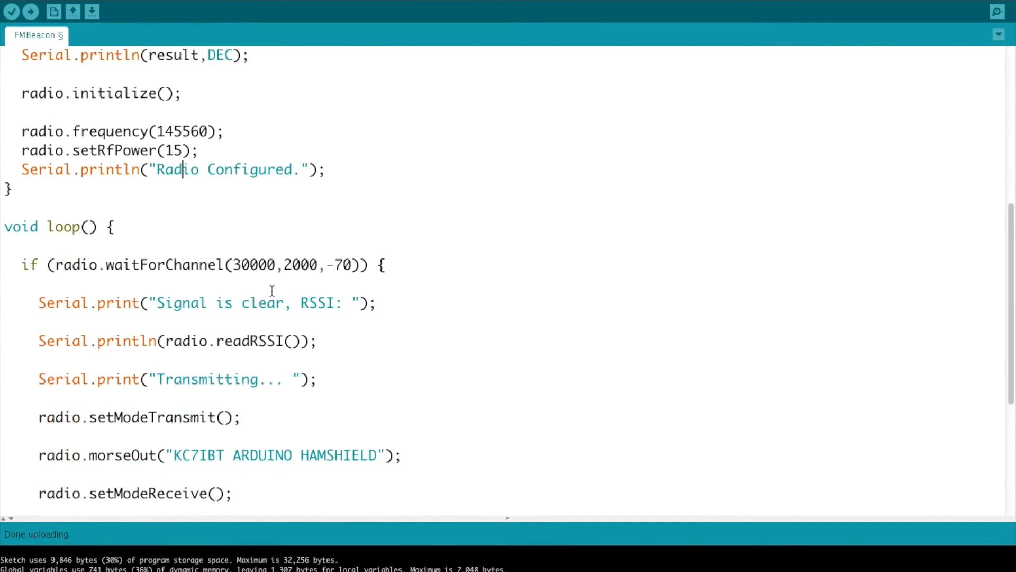
pyautogui.scroll(-3)
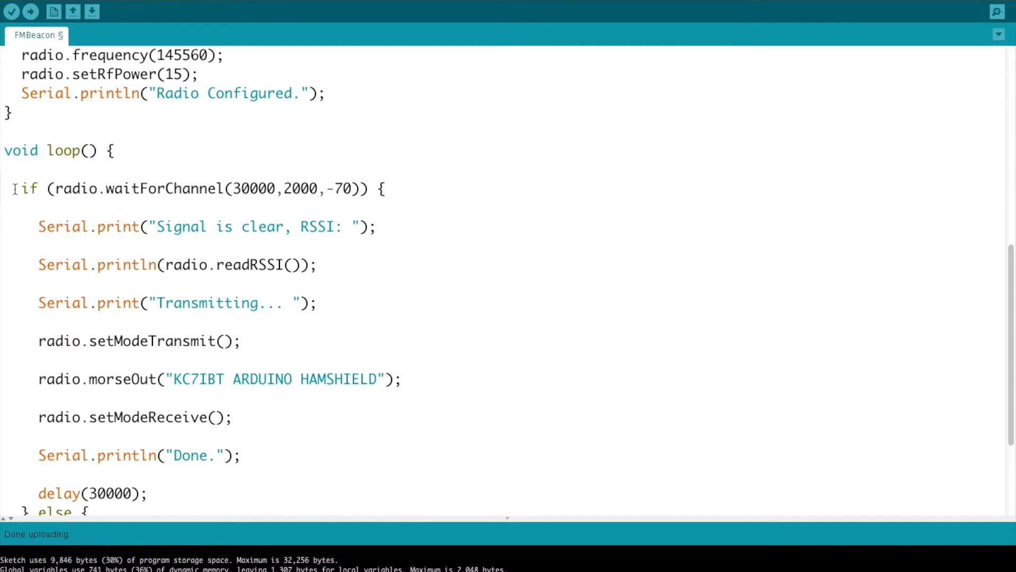
pyautogui.doubleClick(195, 188)
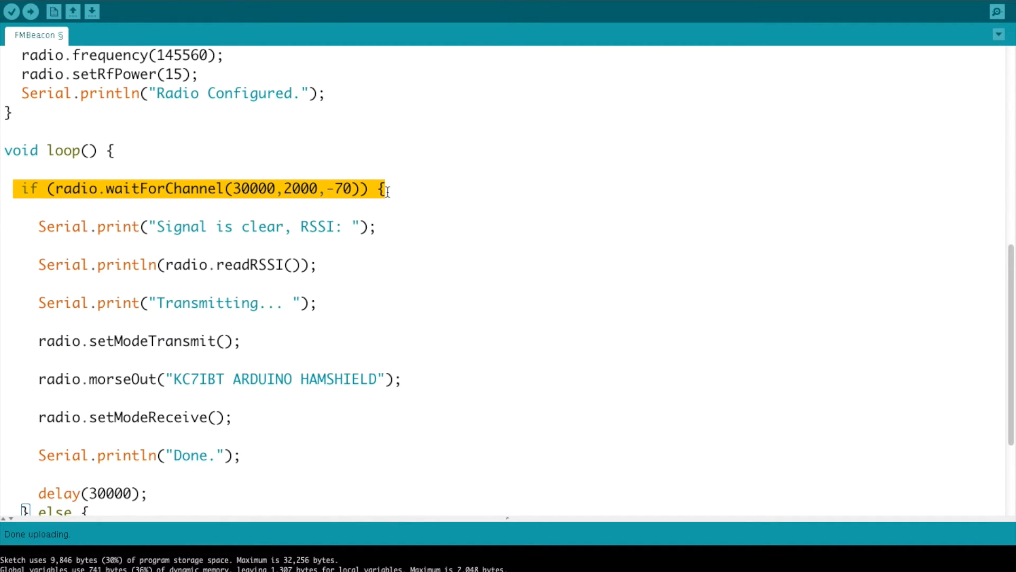
pyautogui.moveTo(88, 193)
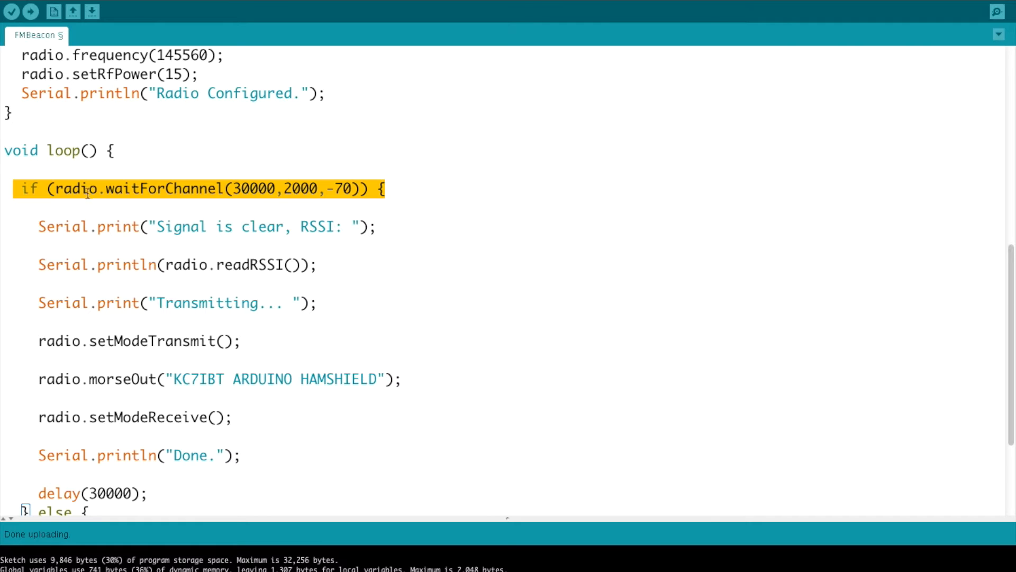
pyautogui.moveTo(113, 189)
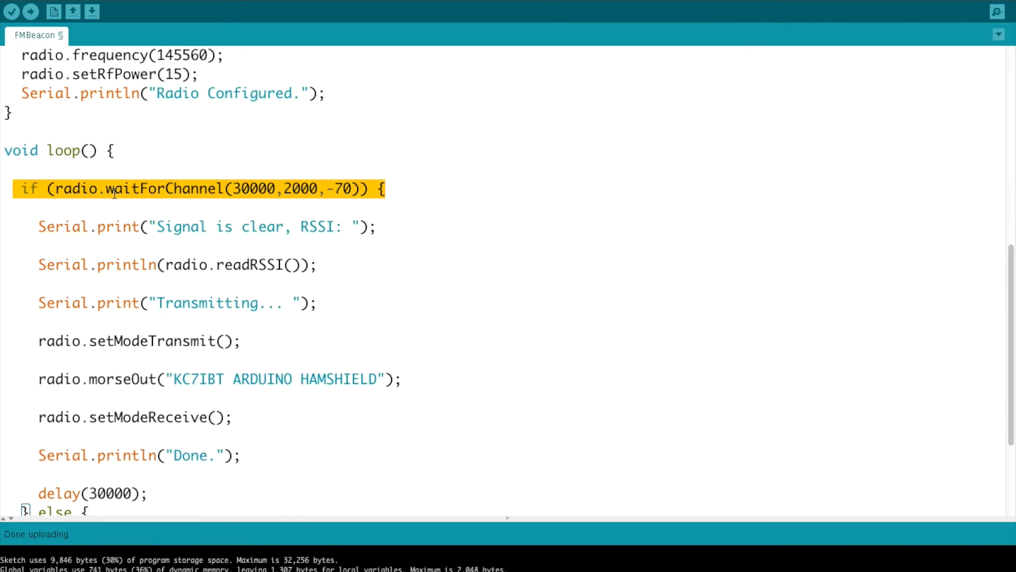
pyautogui.click(279, 188)
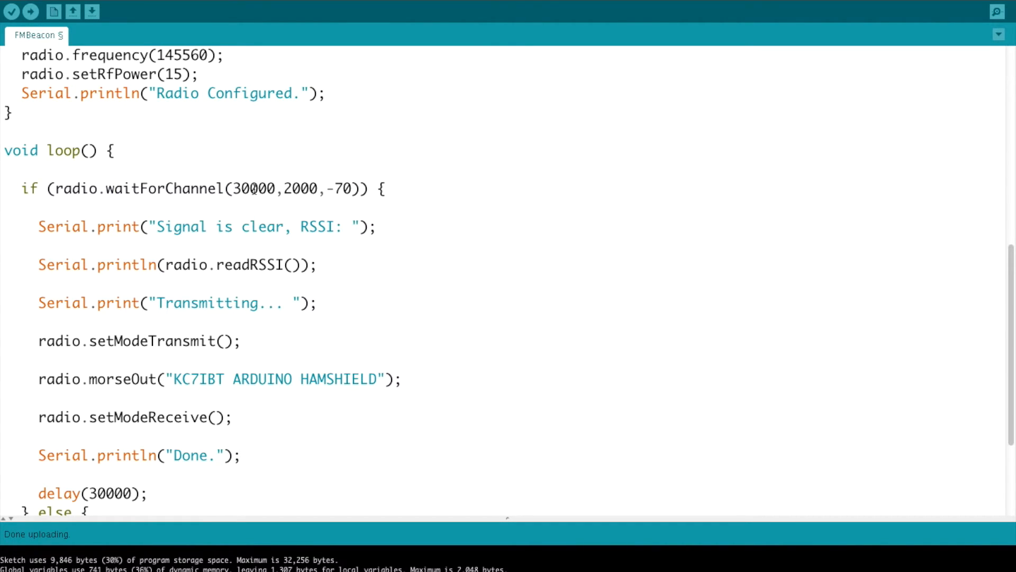
pyautogui.doubleClick(255, 189)
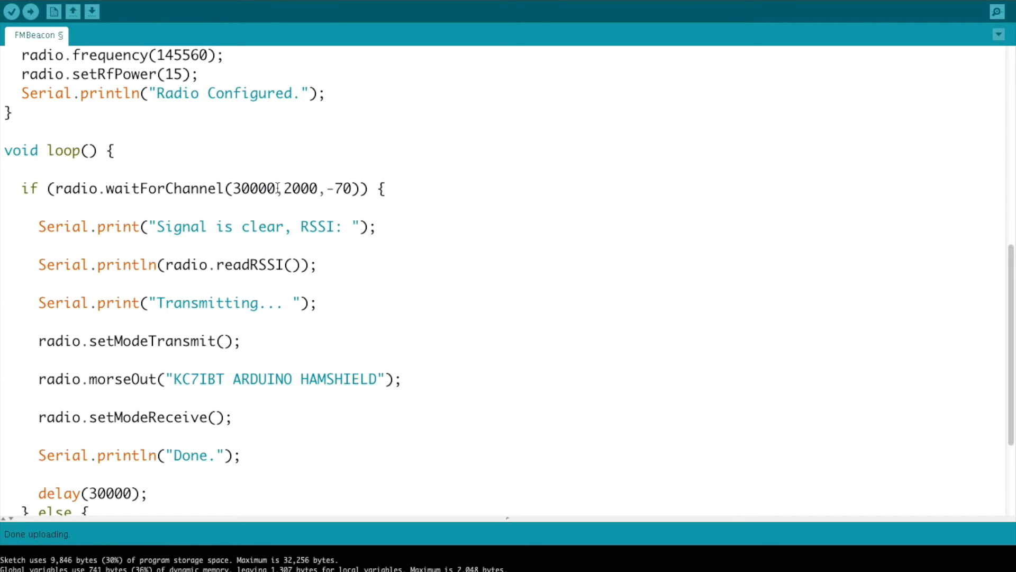
pyautogui.doubleClick(293, 188)
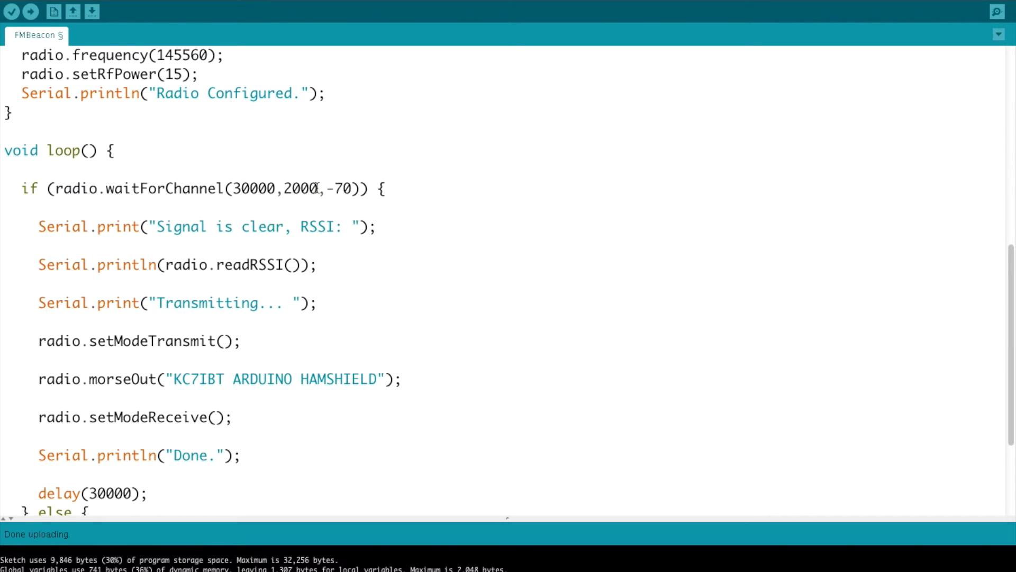
pyautogui.doubleClick(337, 188)
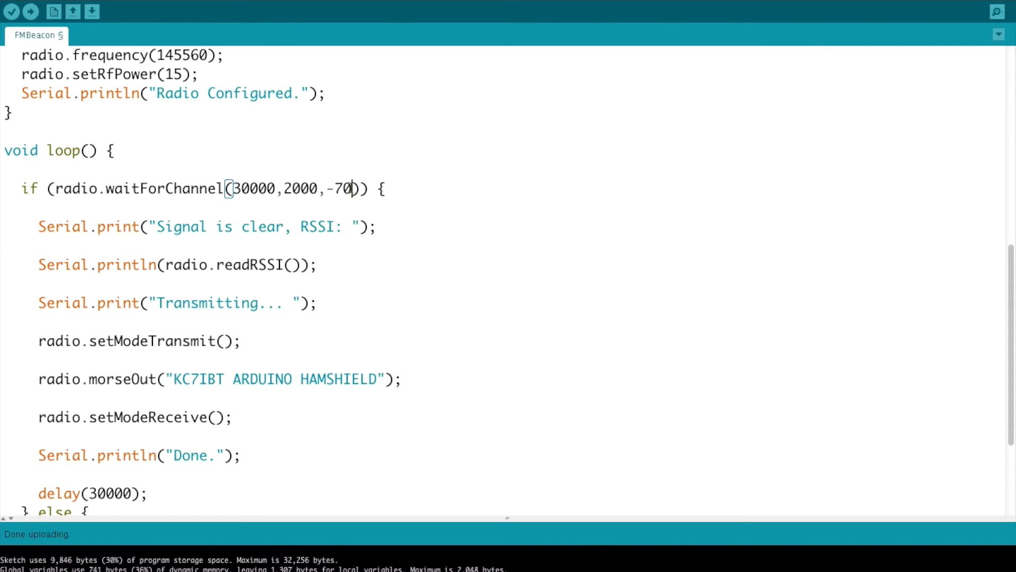
pyautogui.moveTo(327, 267)
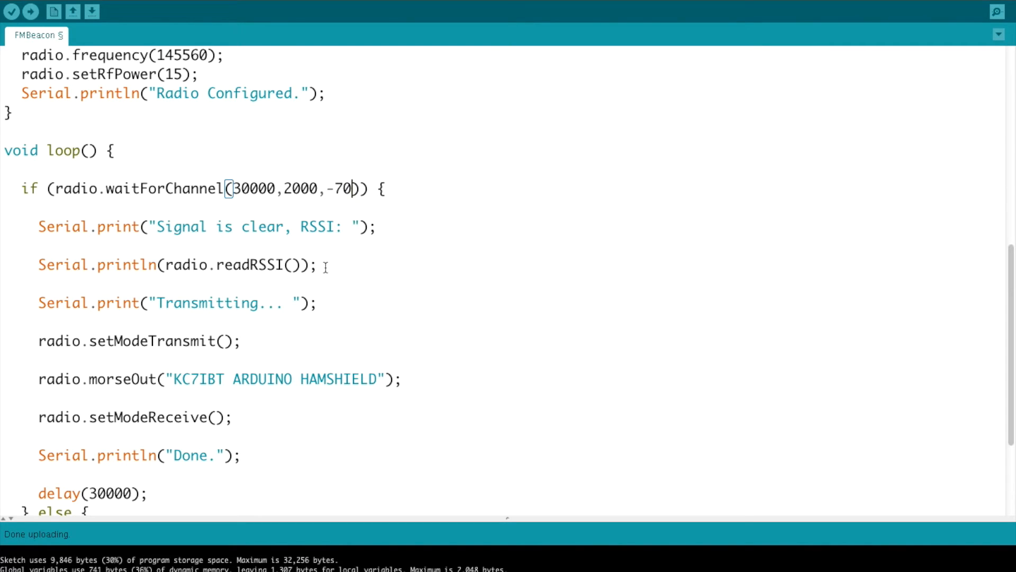
pyautogui.moveTo(163, 265)
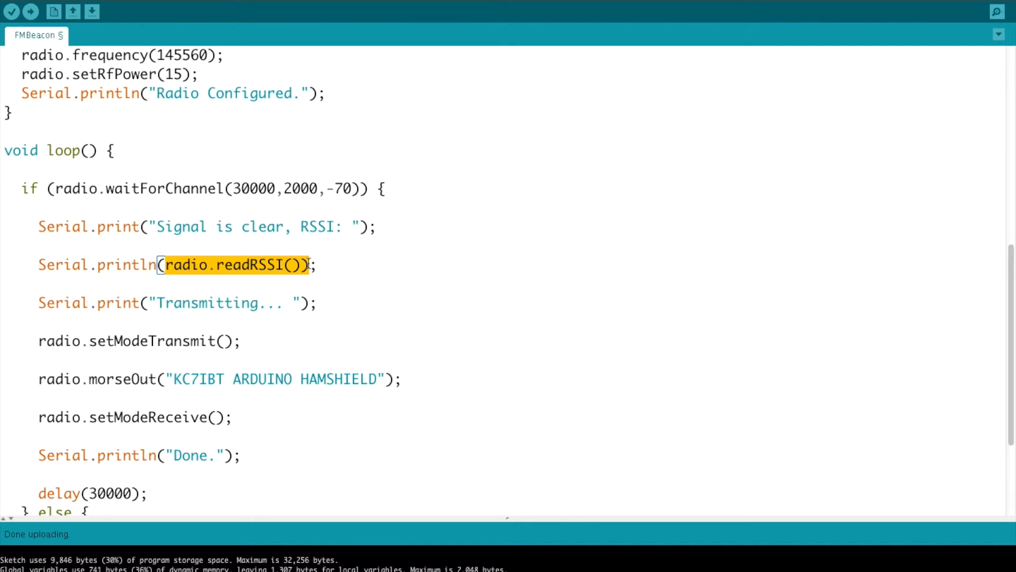
pyautogui.click(231, 264)
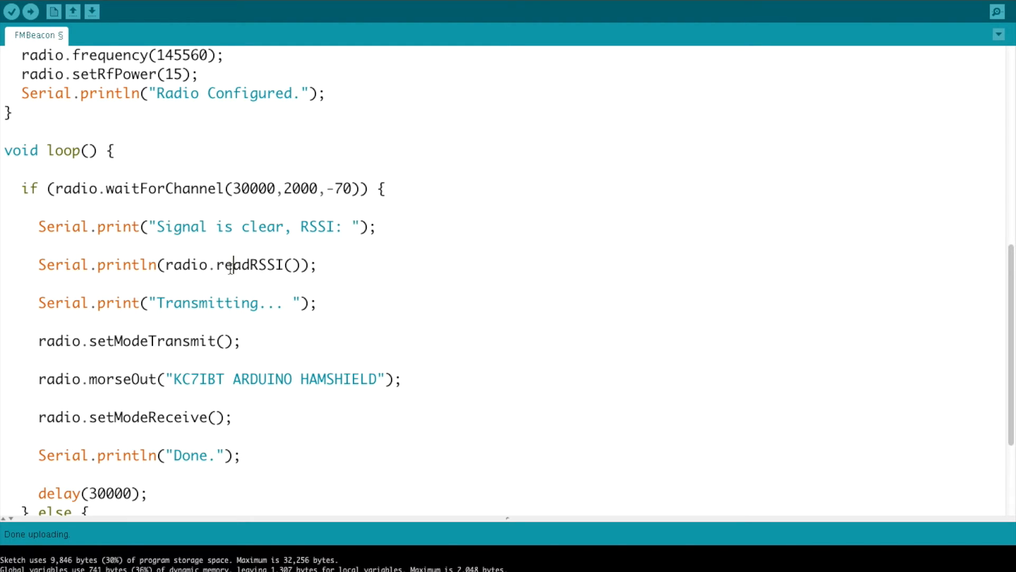
pyautogui.scroll(-3)
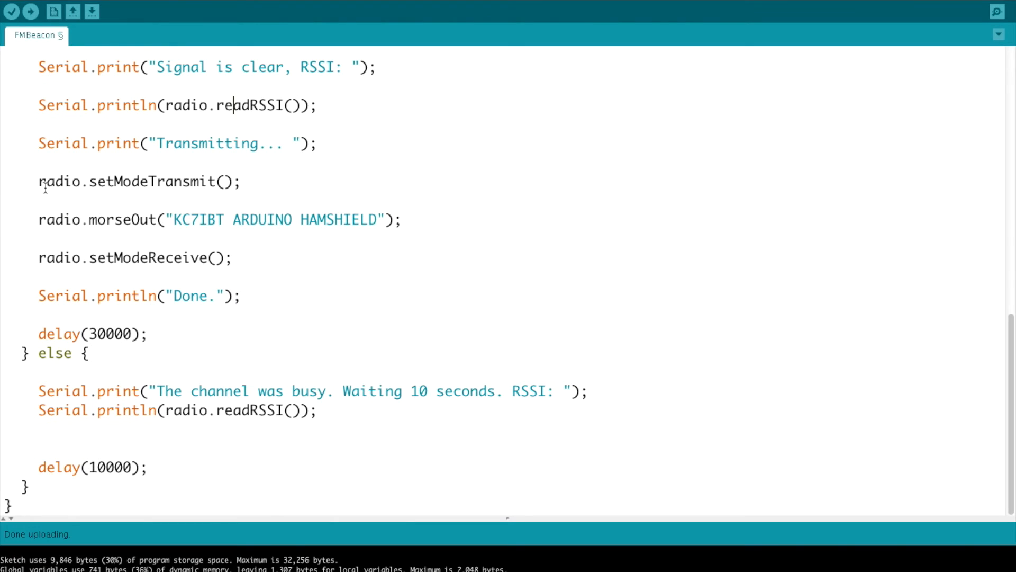
pyautogui.doubleClick(129, 181)
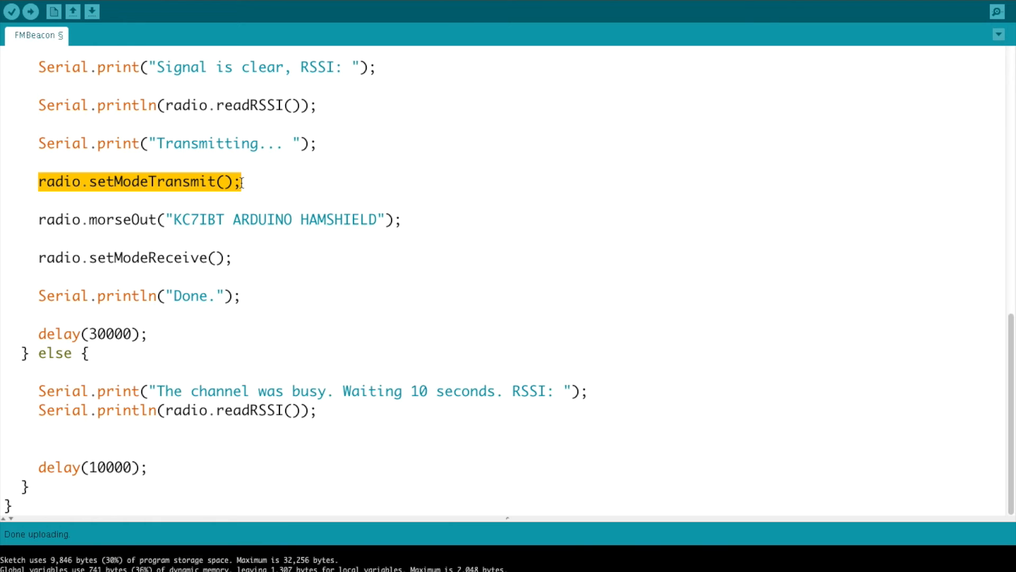
pyautogui.moveTo(42, 220)
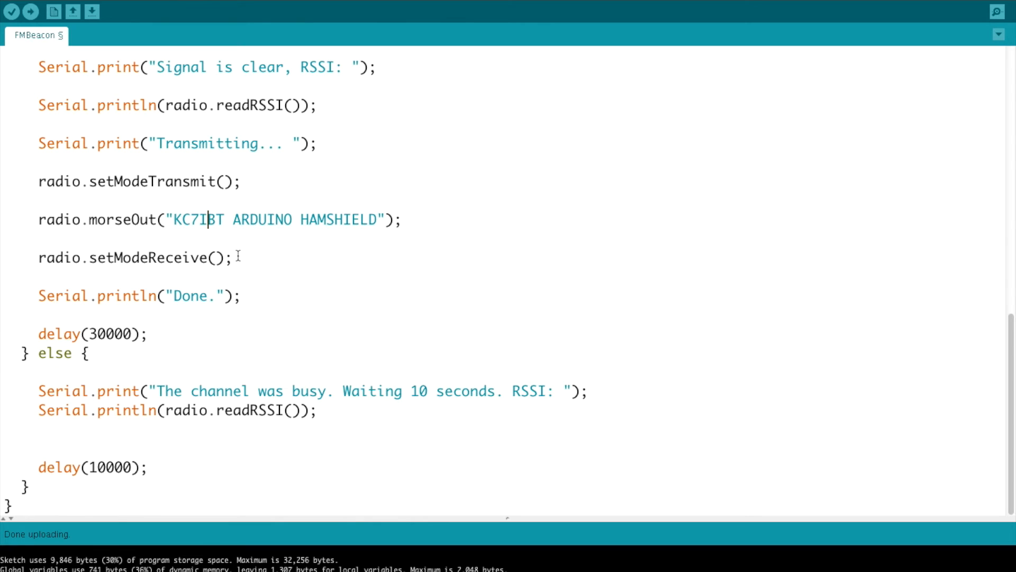
pyautogui.moveTo(226, 257)
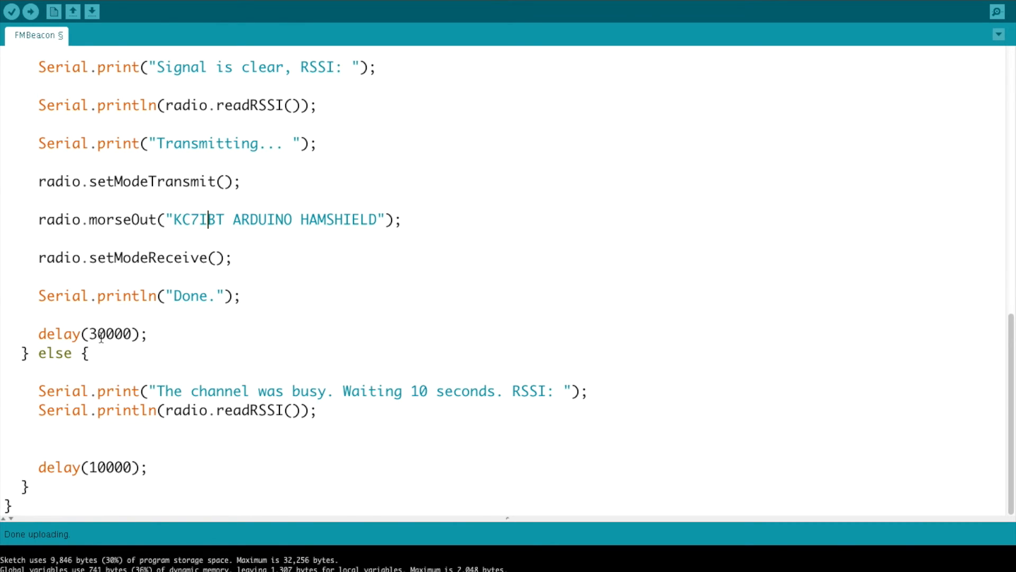
pyautogui.moveTo(256, 333)
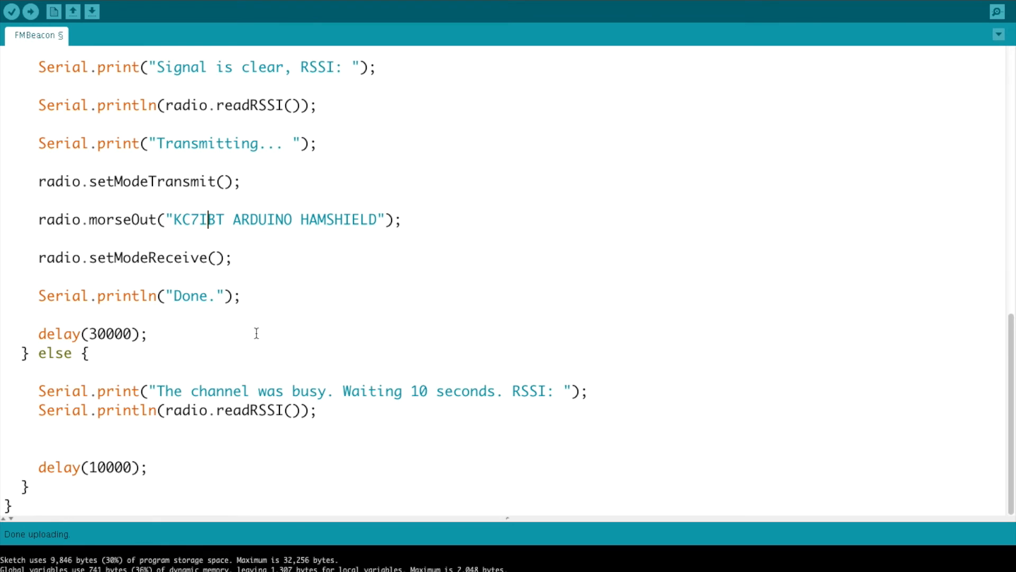
pyautogui.moveTo(250, 332)
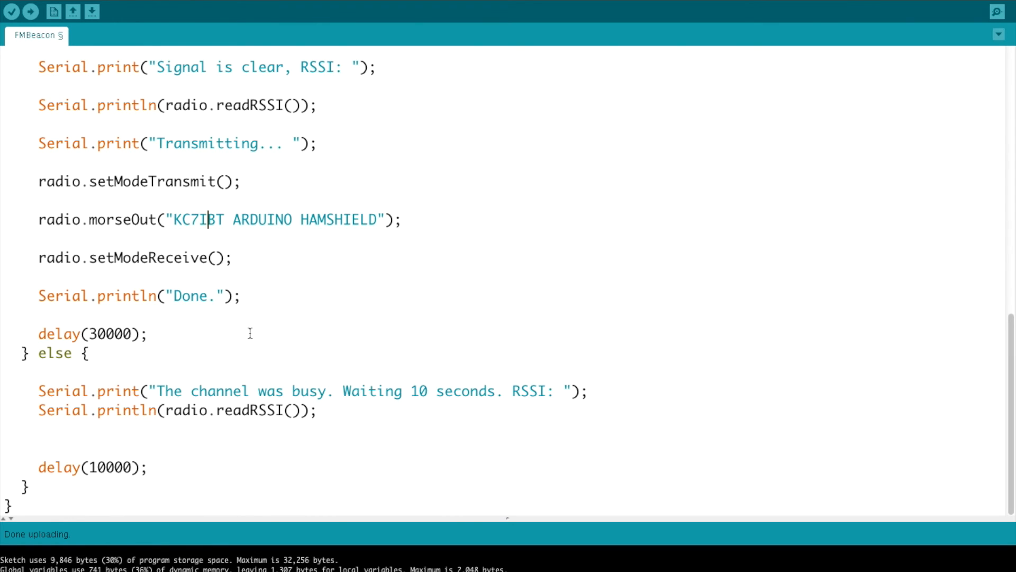
pyautogui.moveTo(247, 273)
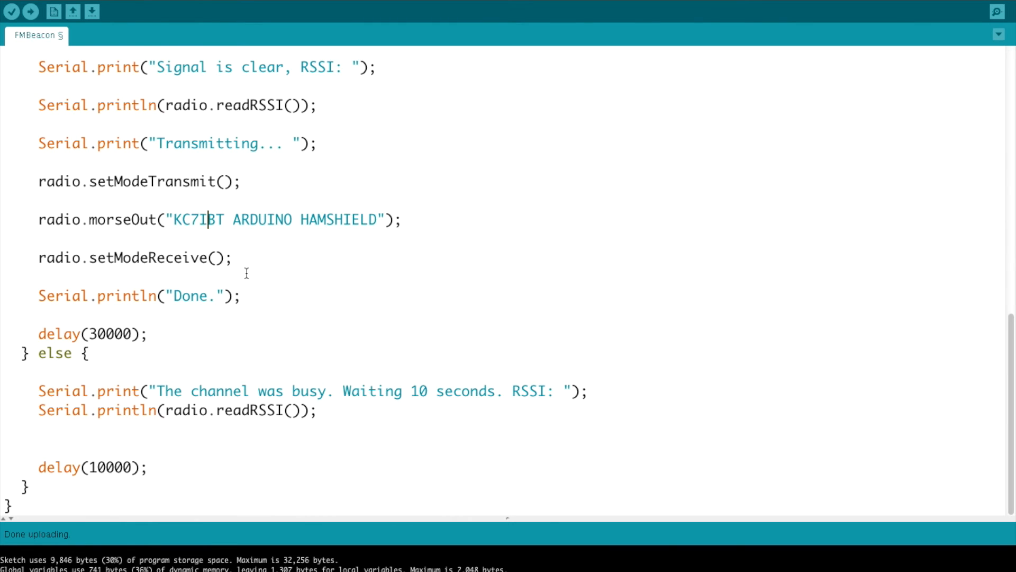
pyautogui.scroll(3)
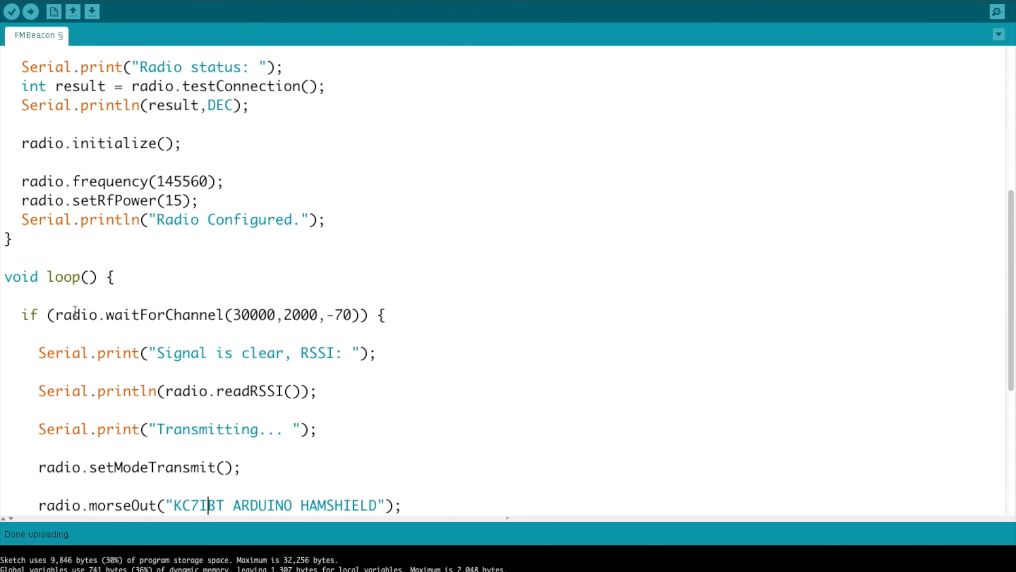
pyautogui.moveTo(119, 336)
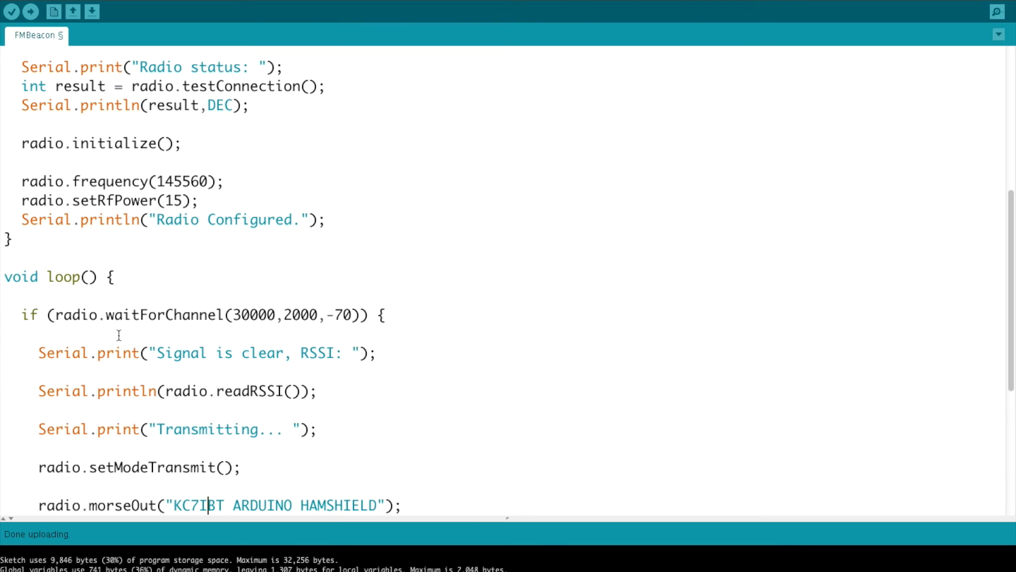
pyautogui.scroll(-3)
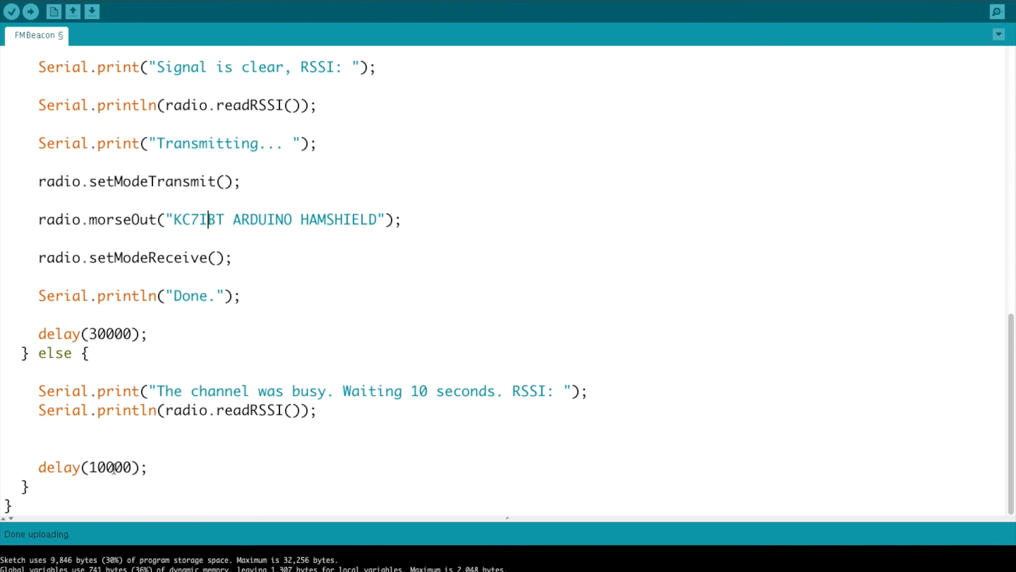
pyautogui.moveTo(253, 322)
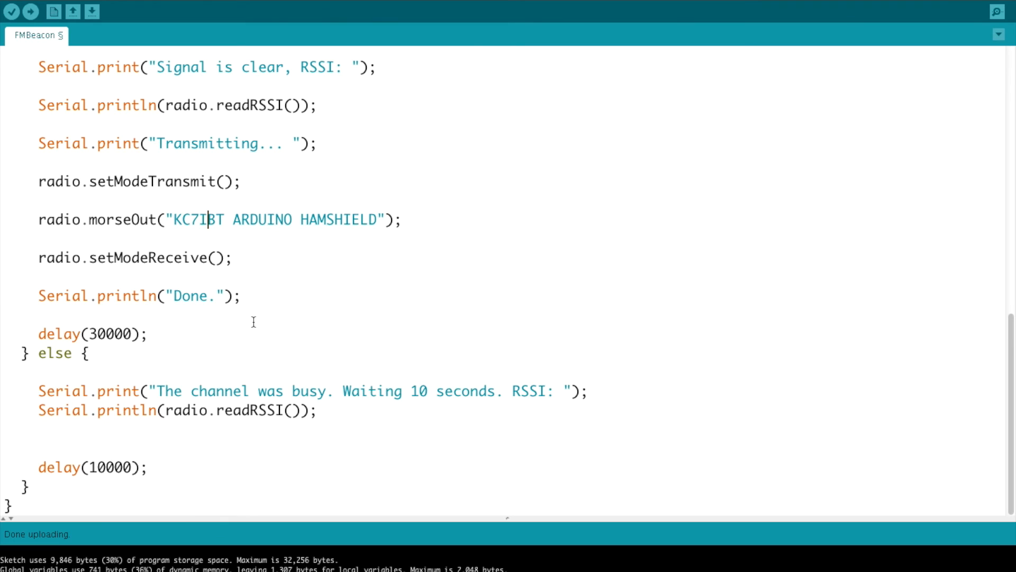